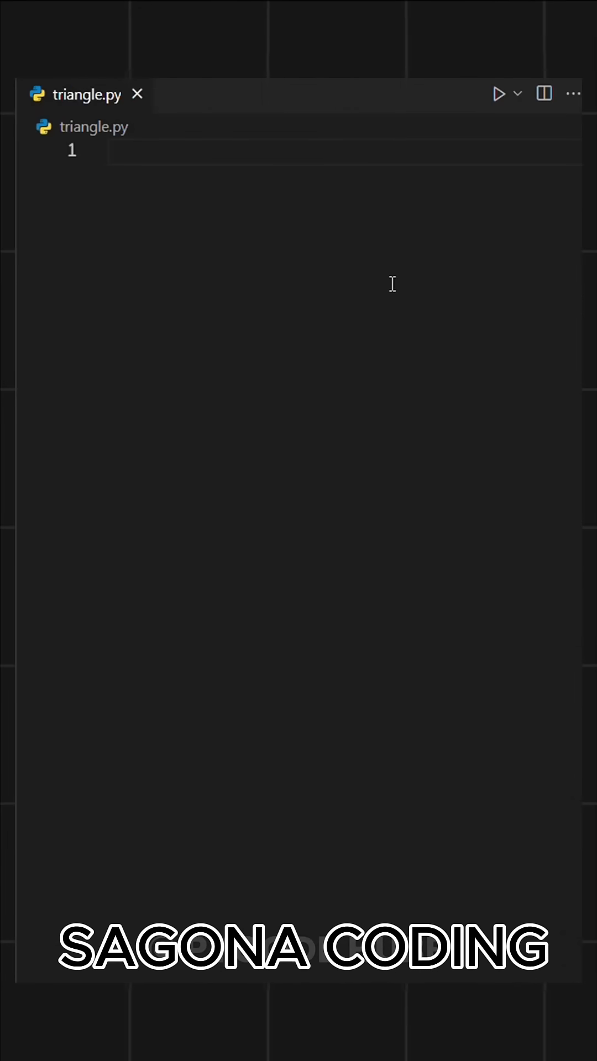
# Step: Define rows = 6, begin the outer for i in range(rows) loop, and save
pyautogui.write('rows = 6')
pyautogui.write('for i in range(rows):')
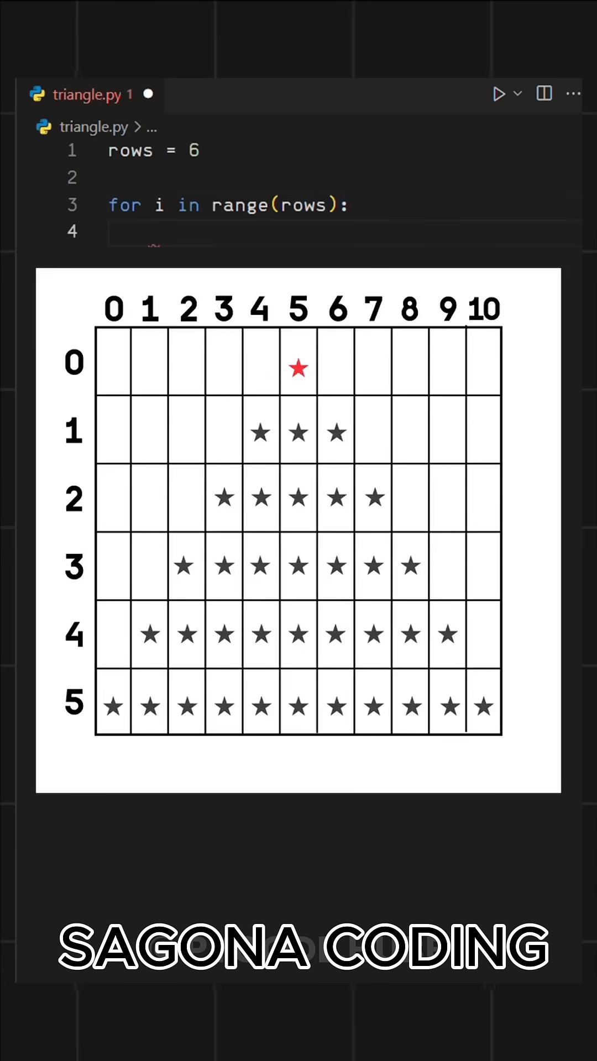
pyautogui.press('ctrl+s')
pyautogui.write('for j in range(rows - i - 1):')
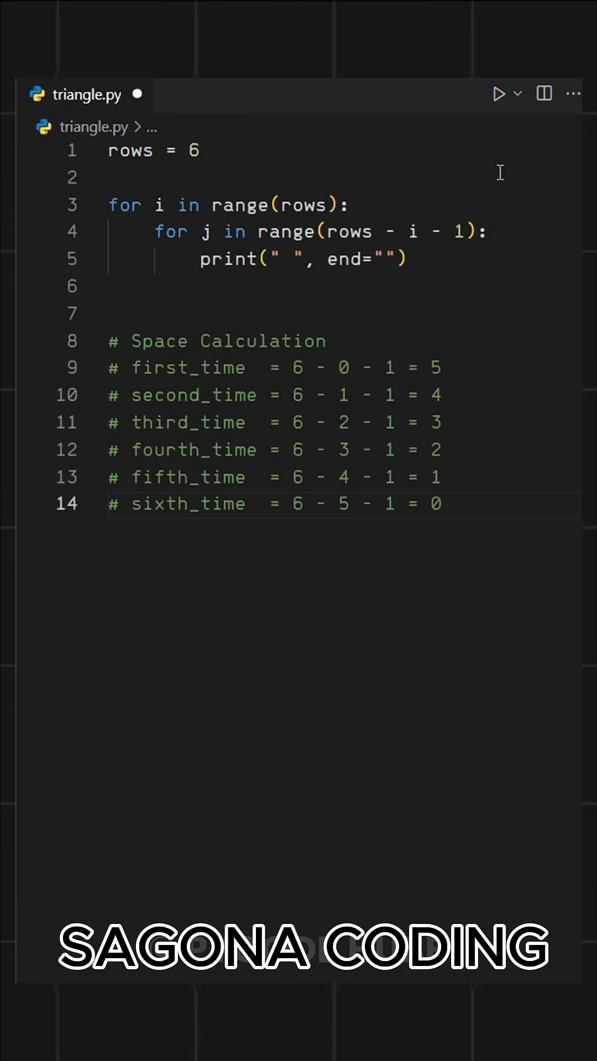
pyautogui.moveTo(469, 369)
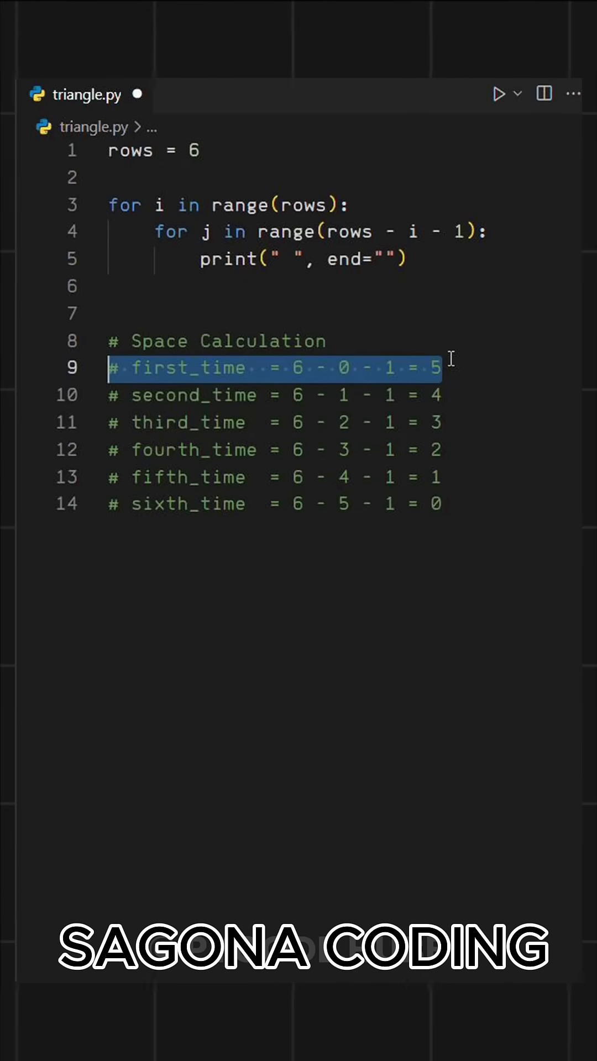
# Step: Add the leading-space loop for j in range(rows - i - 1) with space-count comments from 5 down
pyautogui.click(446, 367)
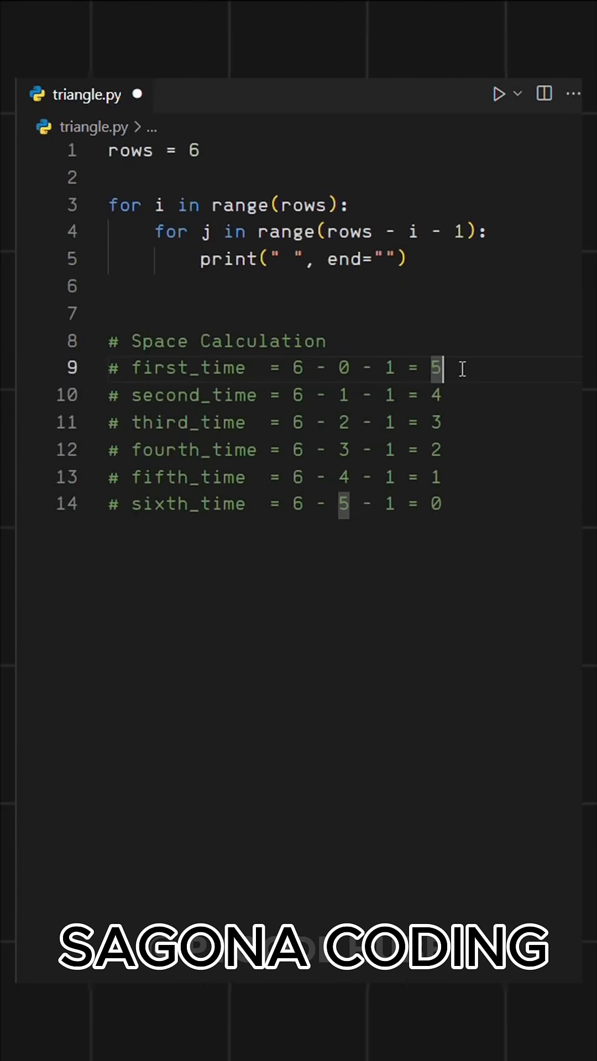
pyautogui.click(433, 422)
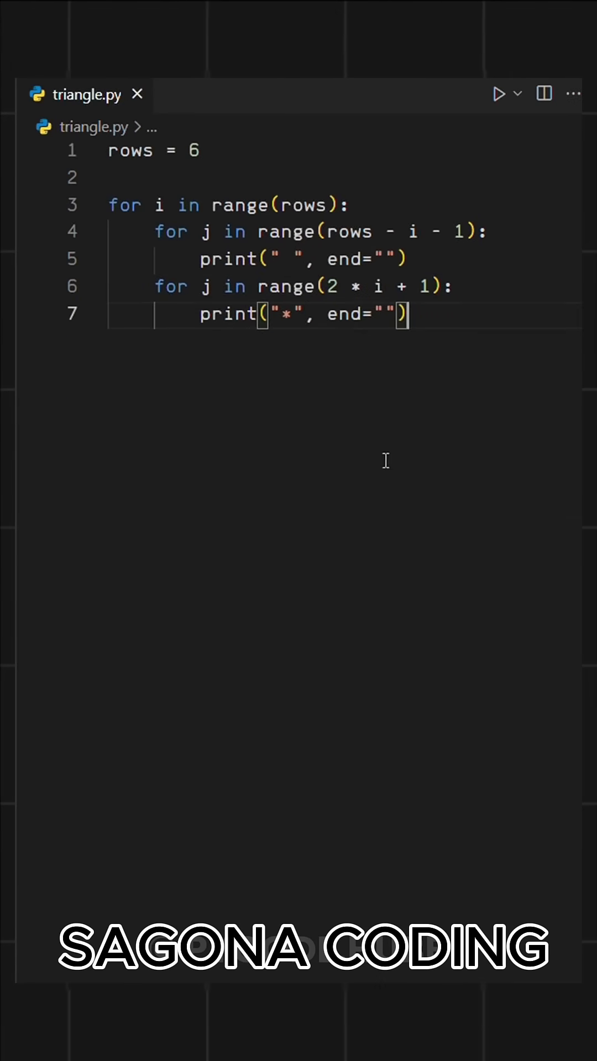
# Step: Add the # Star Calculation loop printing 2*i+1 stars and end each row with print()
pyautogui.write('# Star Calculation')
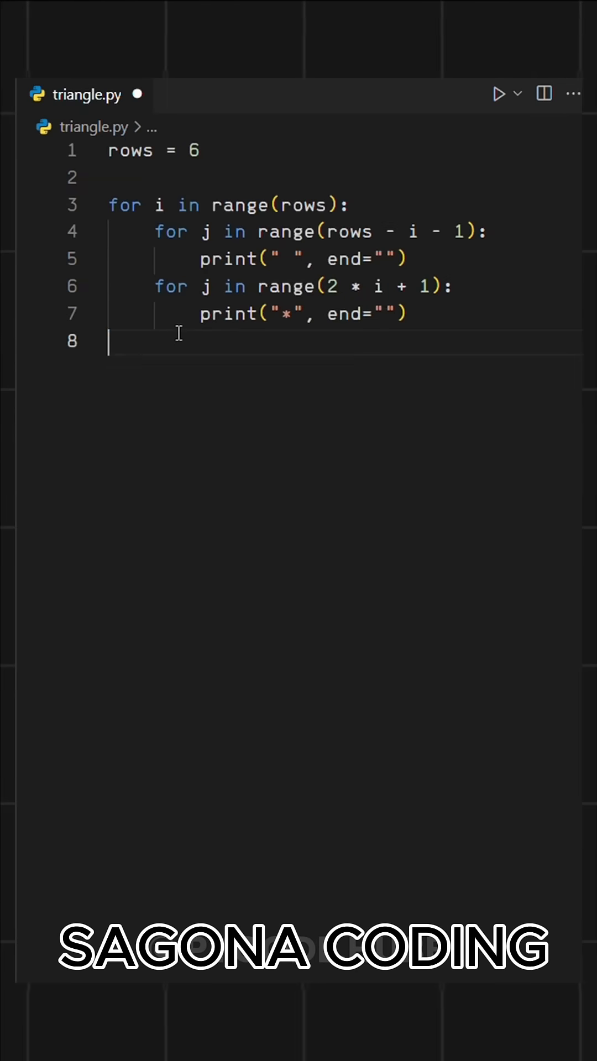
pyautogui.write('print()')
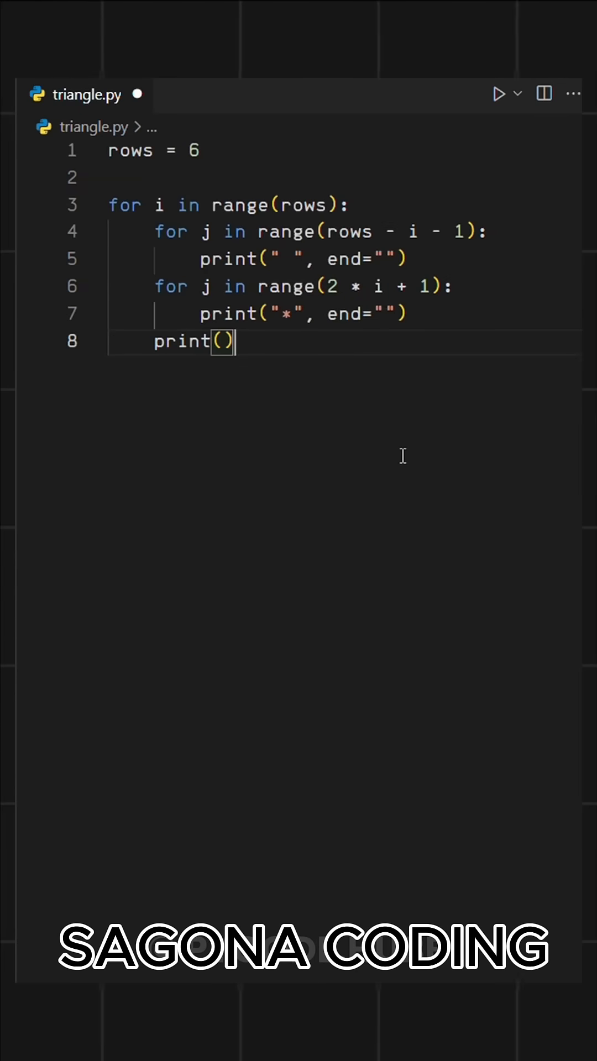